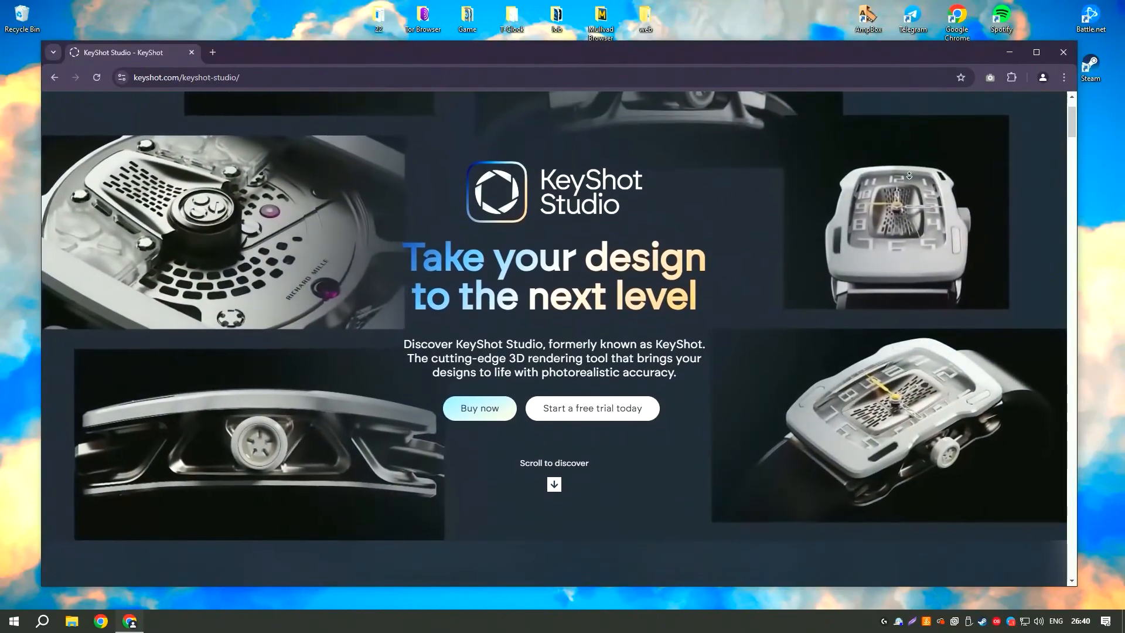
Scroll the KeyShot Studio page through its User-friendly, Render speed and Render quality sections.
scroll("up", 3)
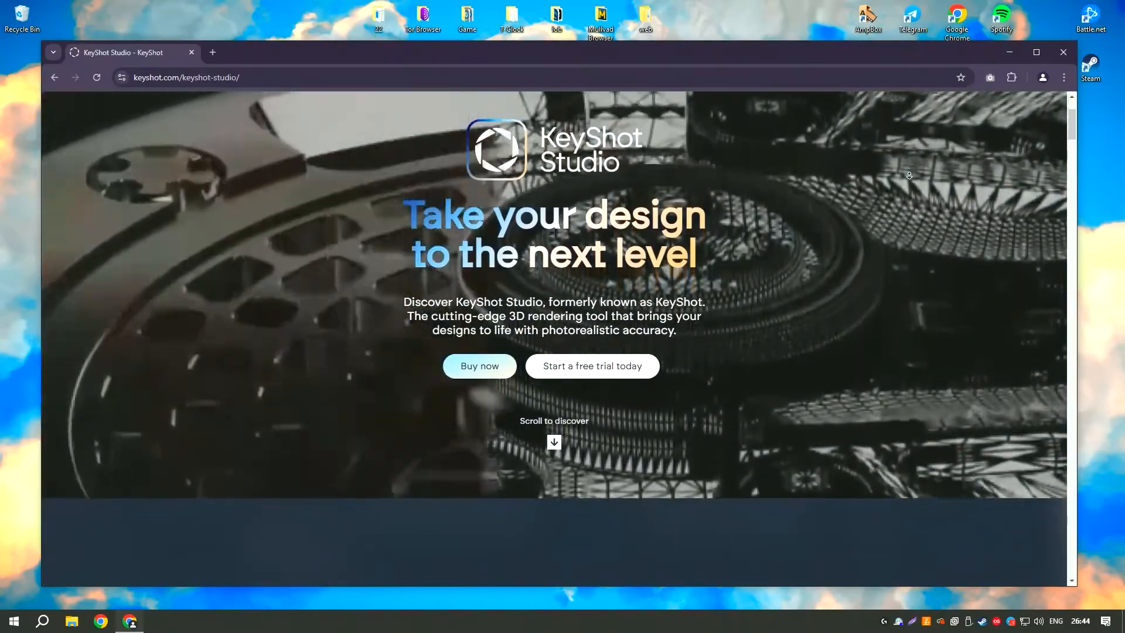
scroll("down", 3)
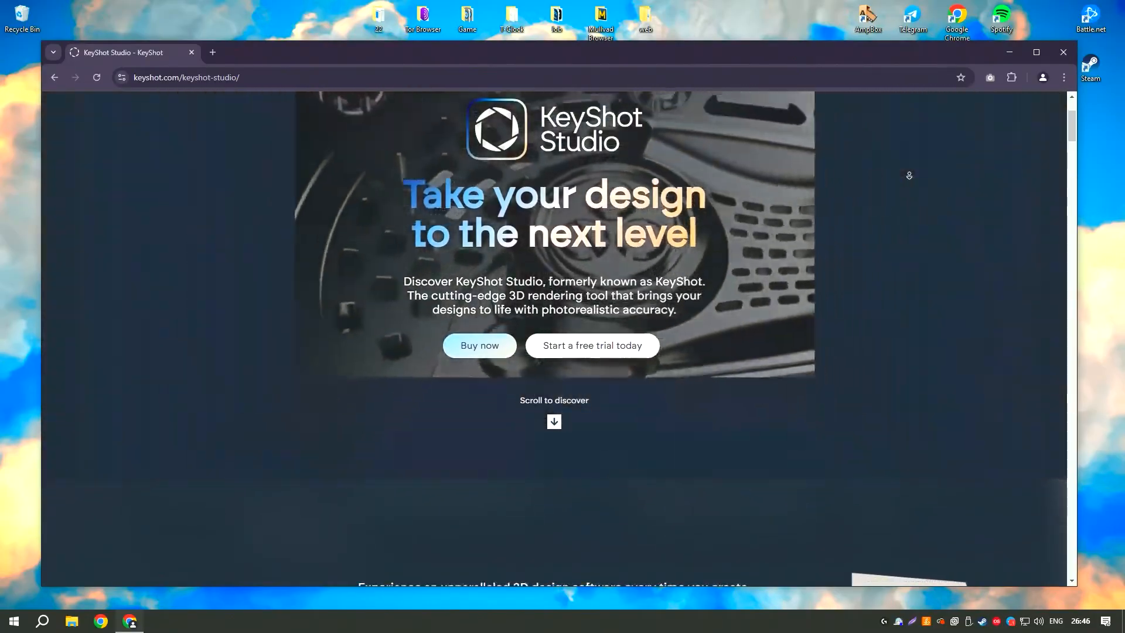
scroll("down", 3)
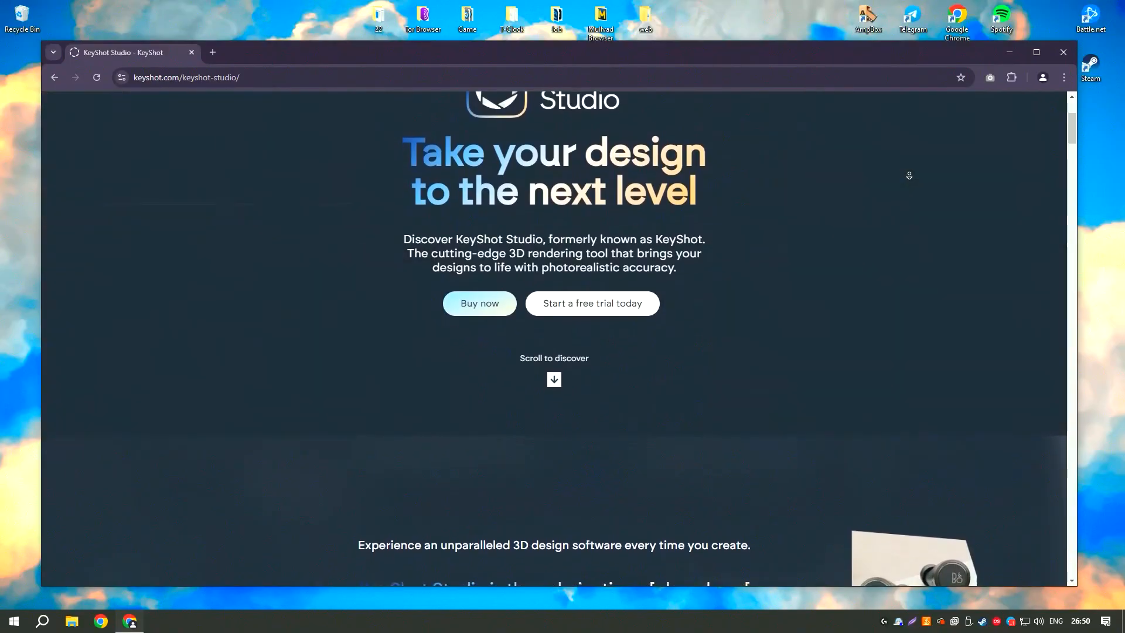
scroll("down", 3)
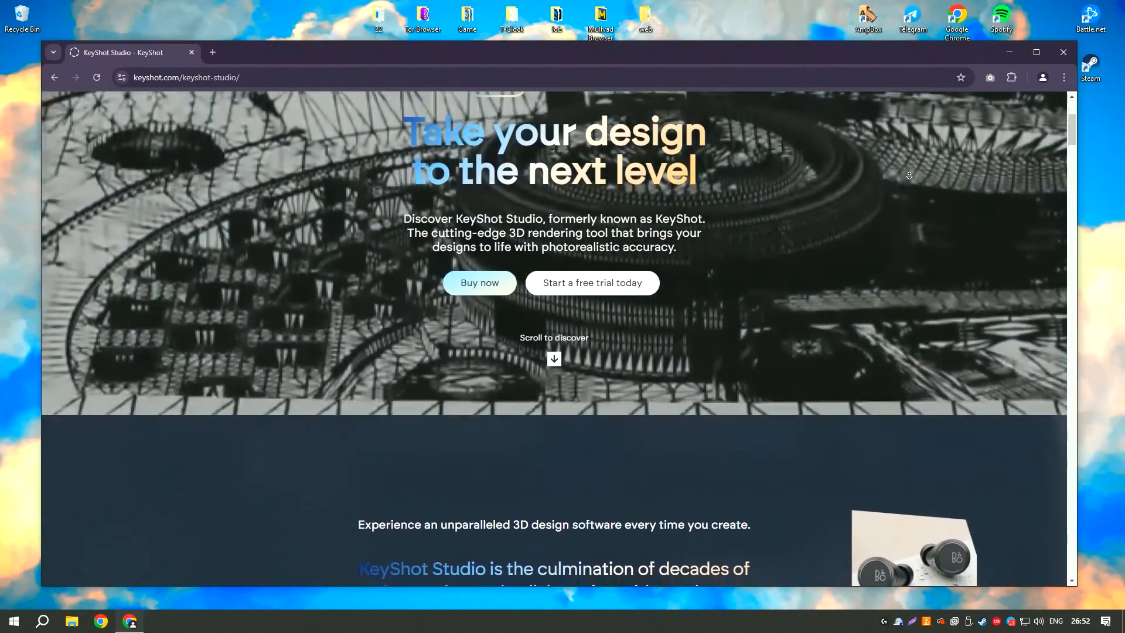
scroll("down", 3)
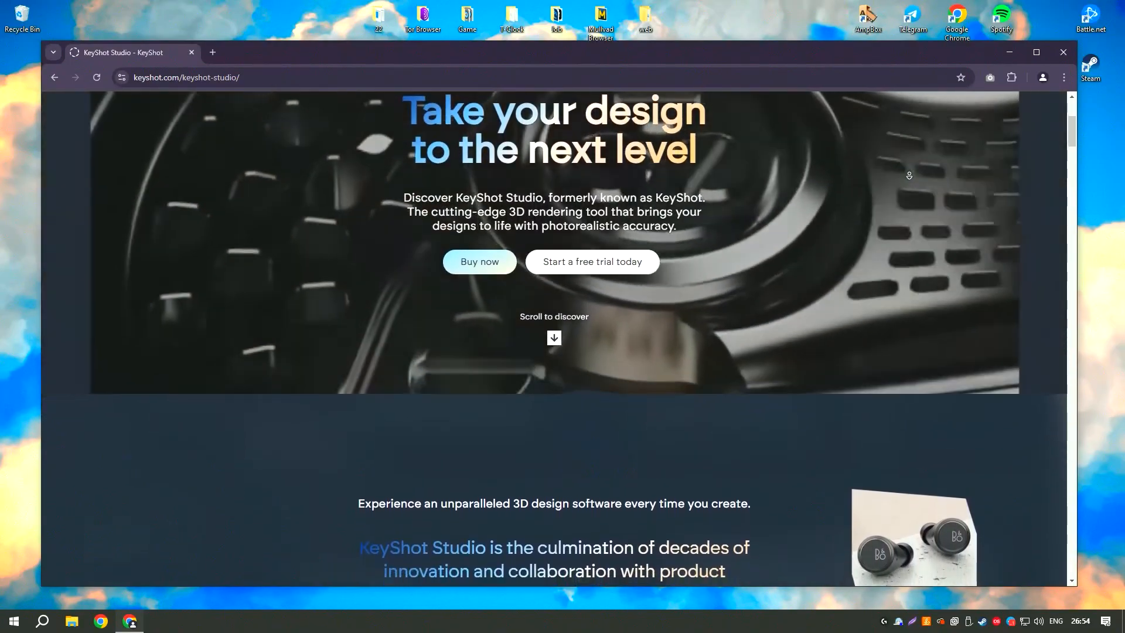
scroll("down", 3)
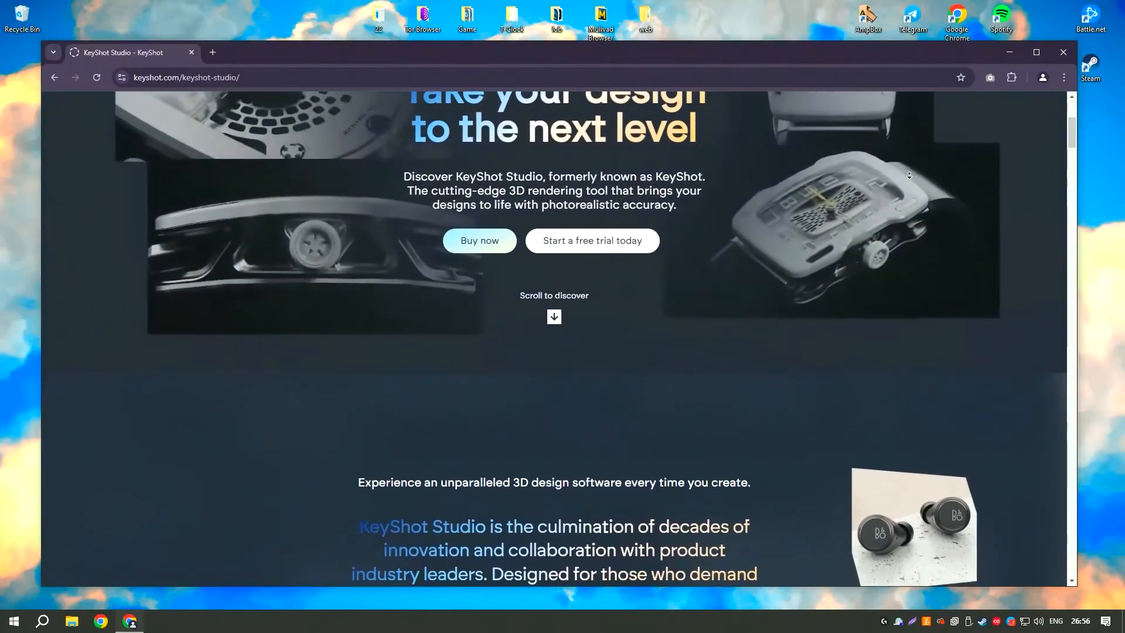
scroll("down", 3)
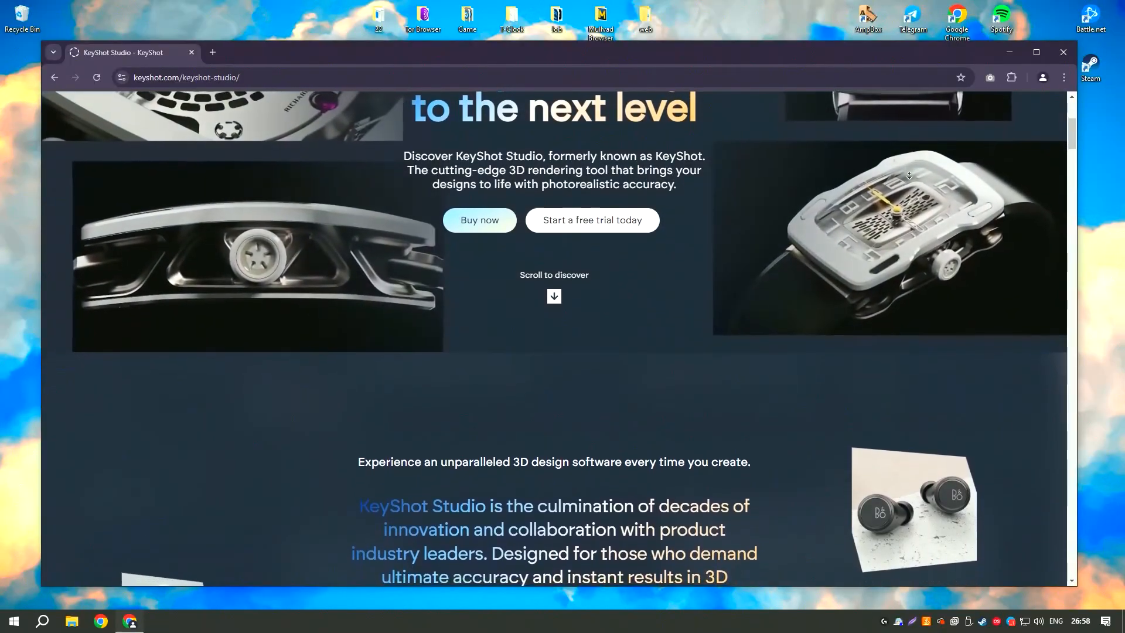
scroll("down", 3)
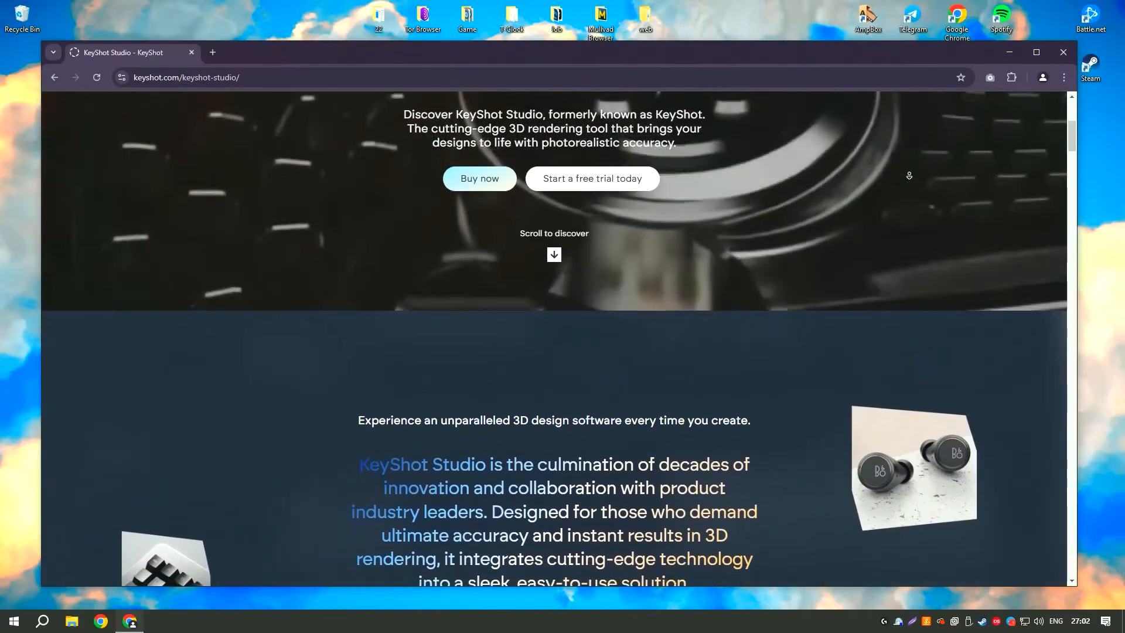
scroll("down", 3)
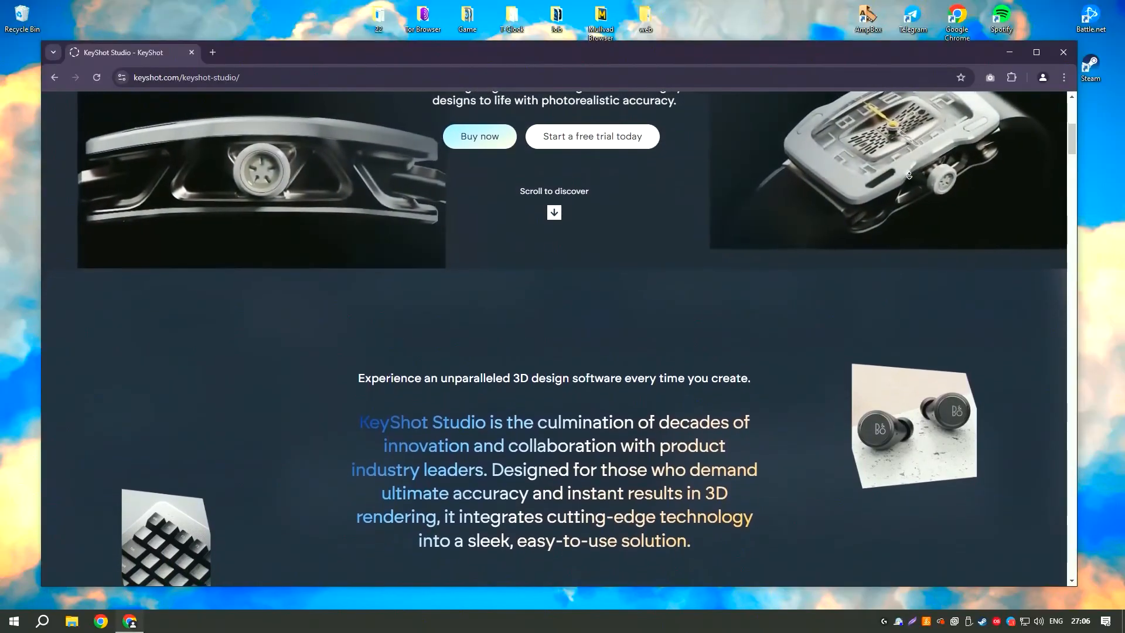
scroll("down", 3)
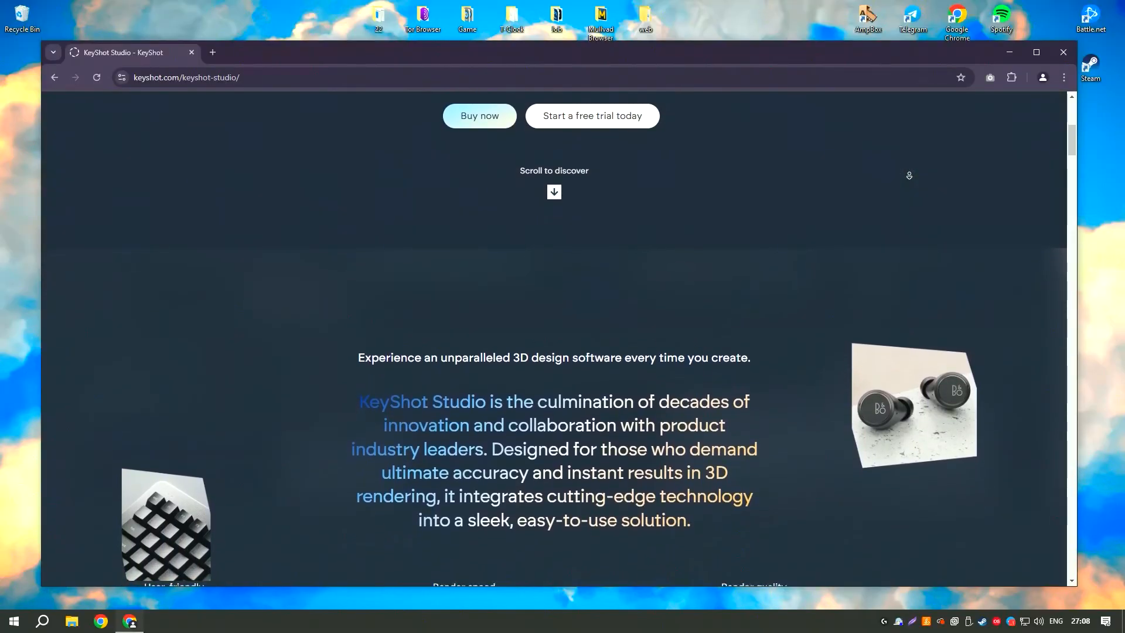
scroll("down", 3)
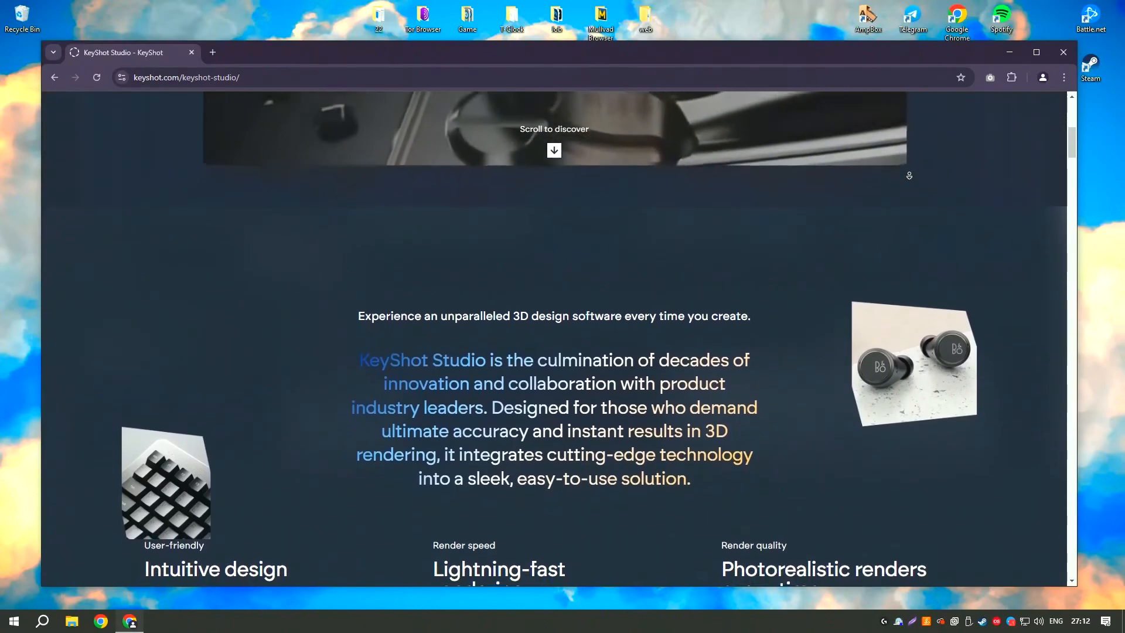
scroll("down", 3)
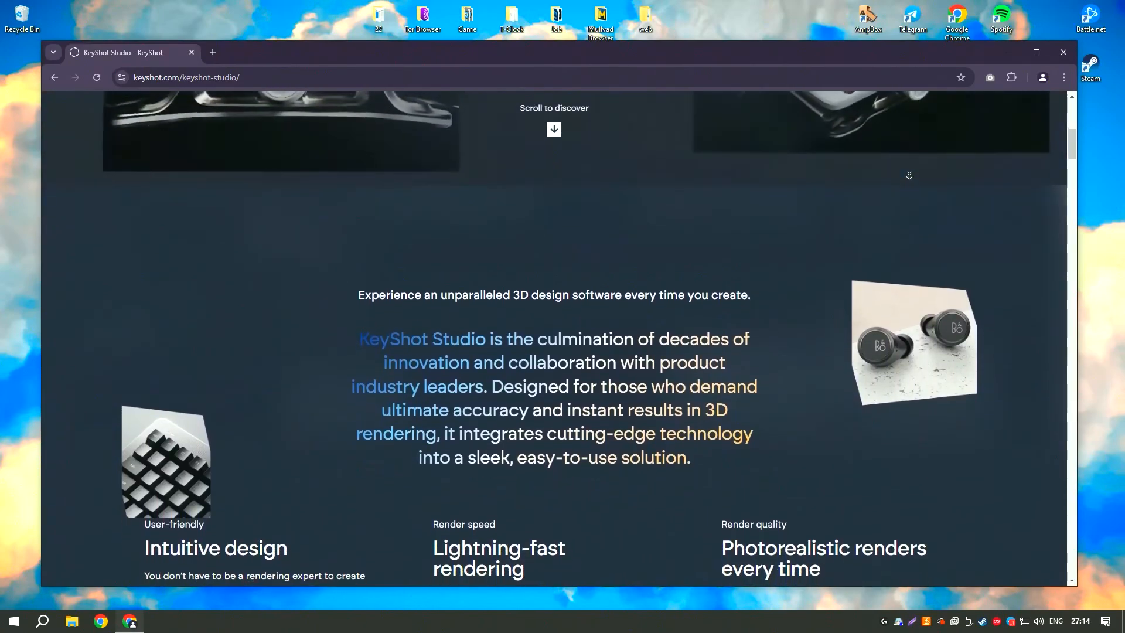
scroll("down", 3)
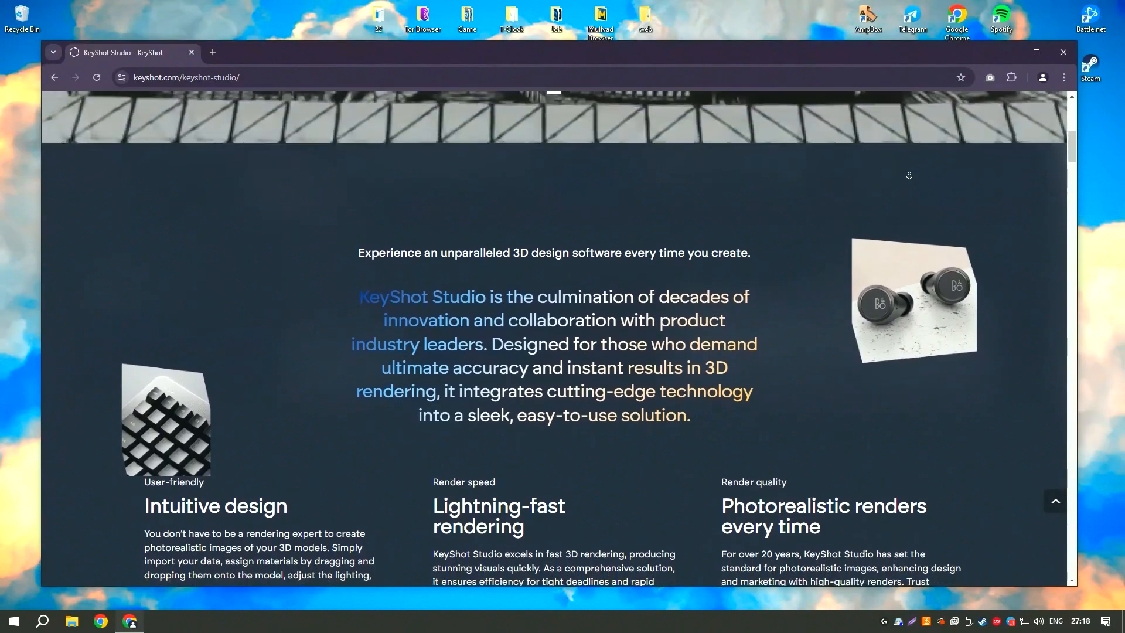
scroll("down", 3)
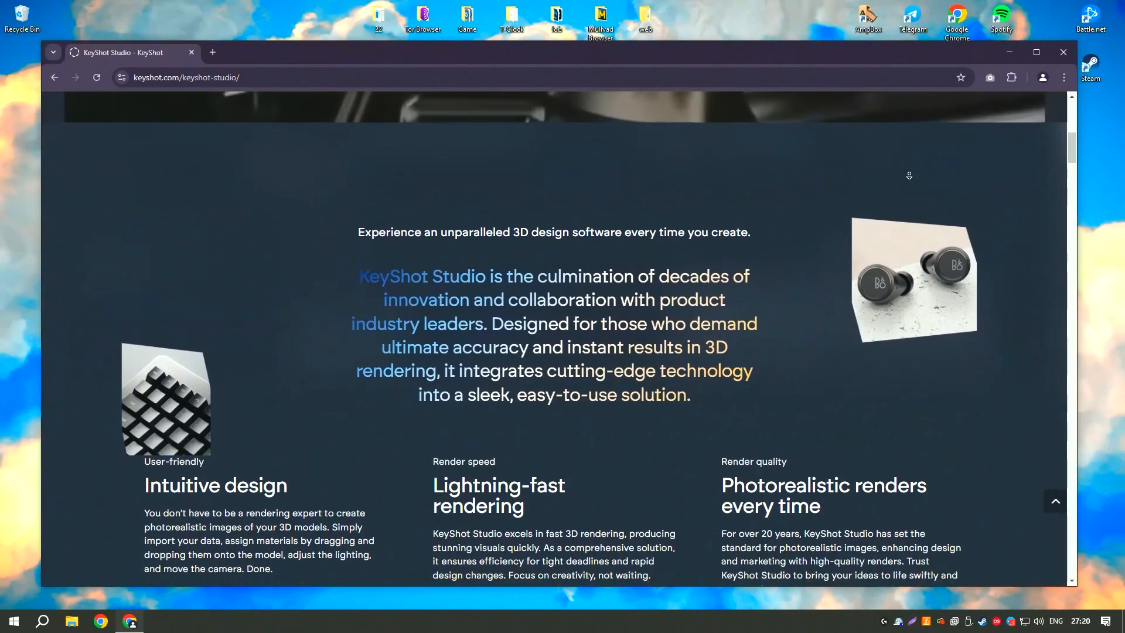
scroll("down", 3)
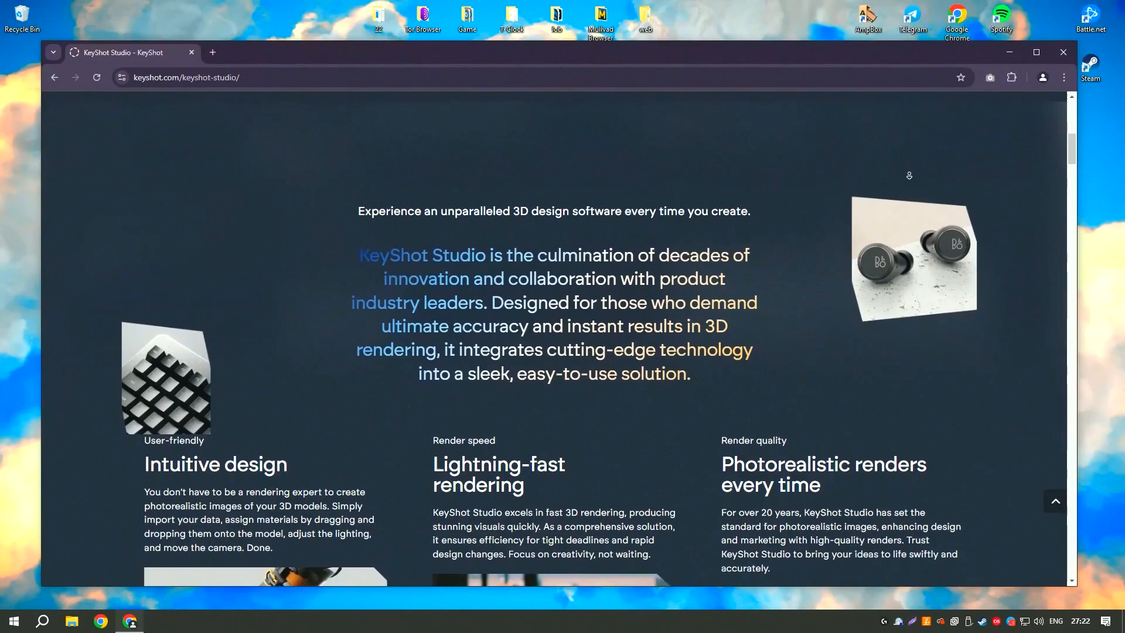
scroll("down", 3)
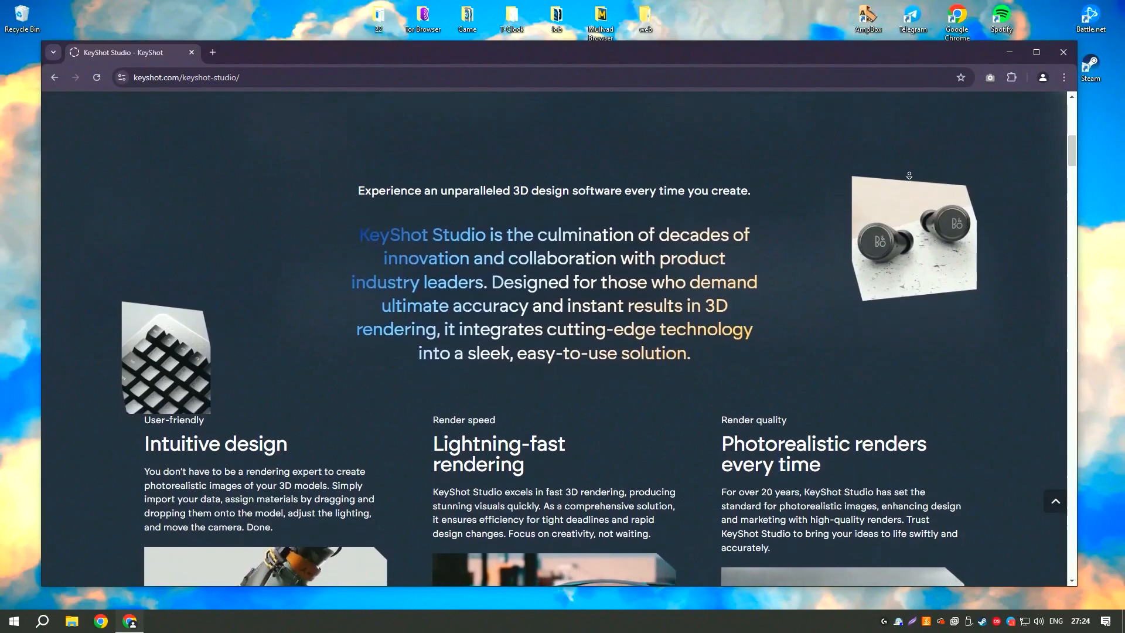
scroll("down", 3)
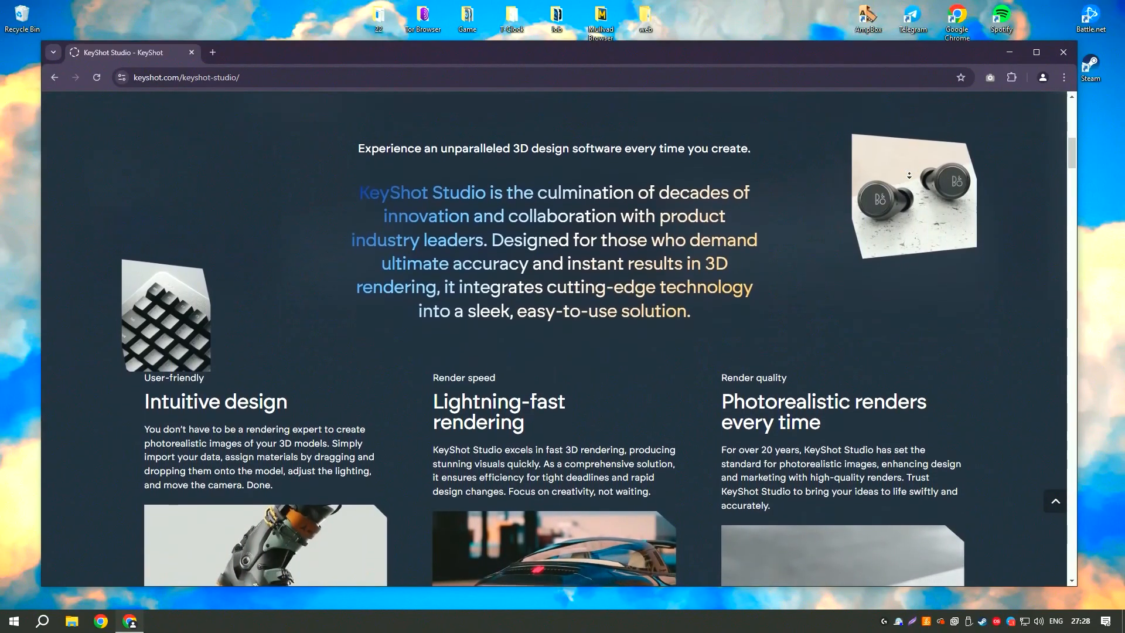
scroll("down", 3)
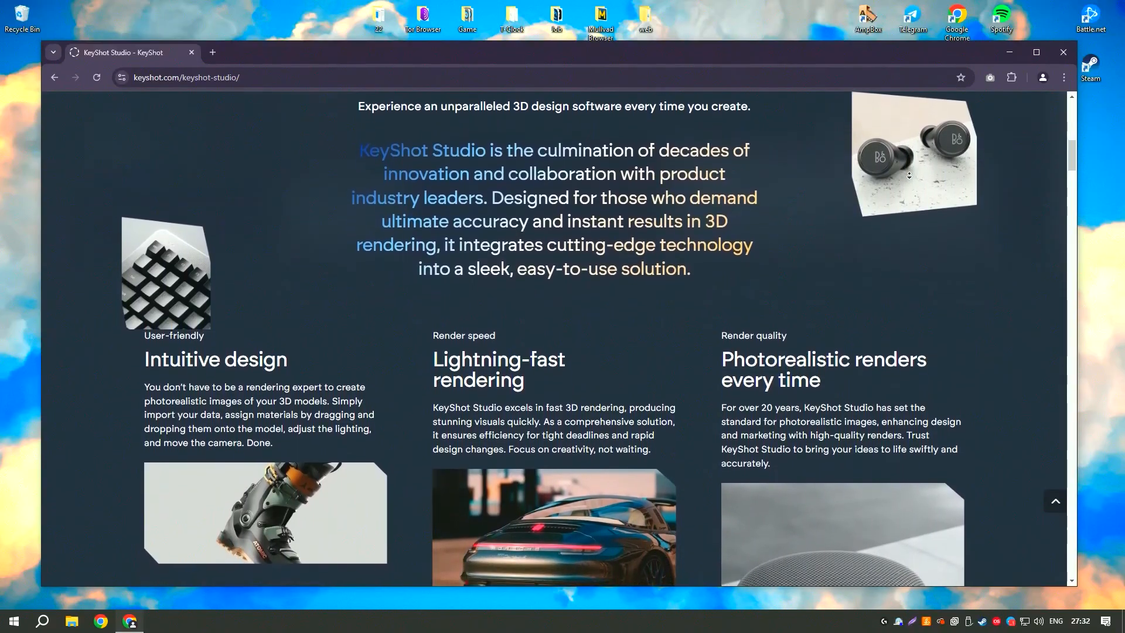
scroll("down", 3)
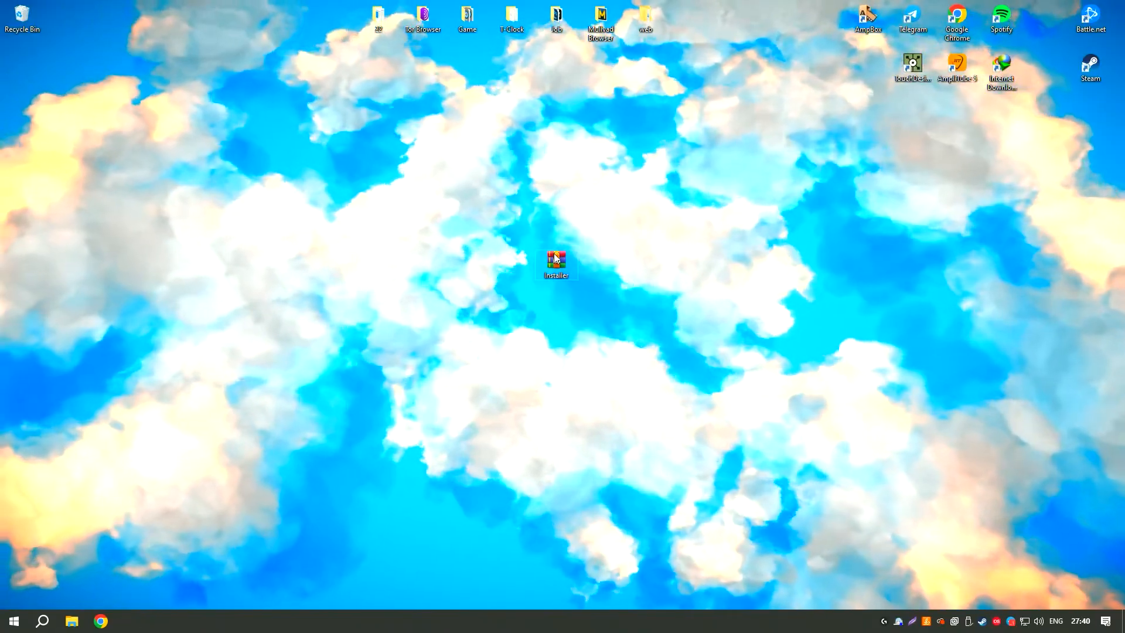
Unlock Installer.rar with its password, extract the Installer folder to the desktop, and close WinRAR.
double_click(556, 260)
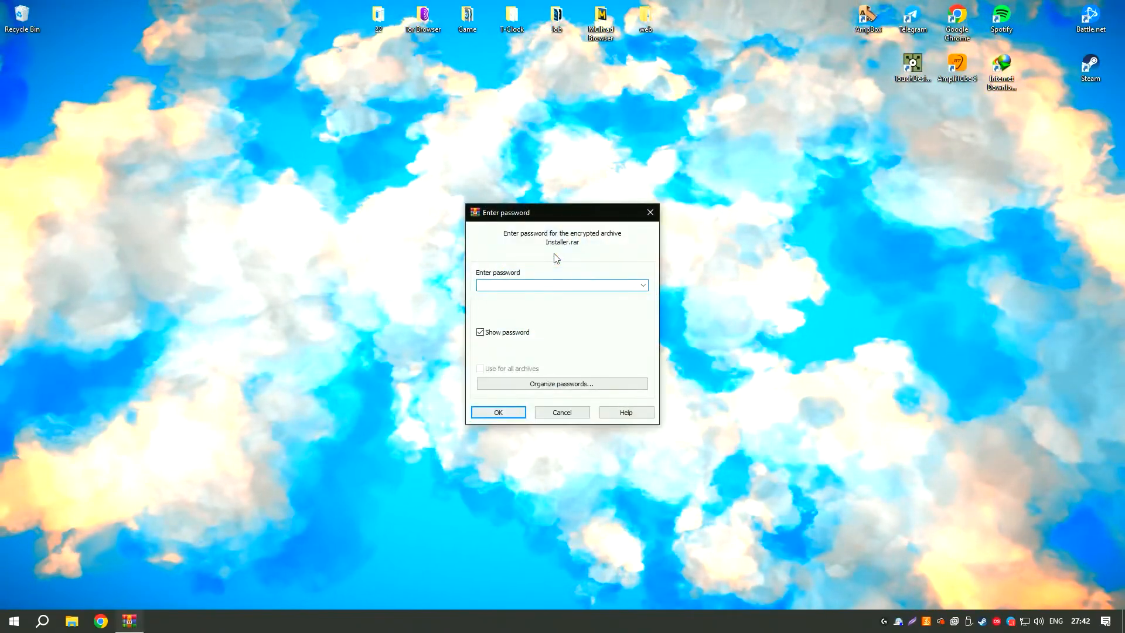
left_click(497, 412)
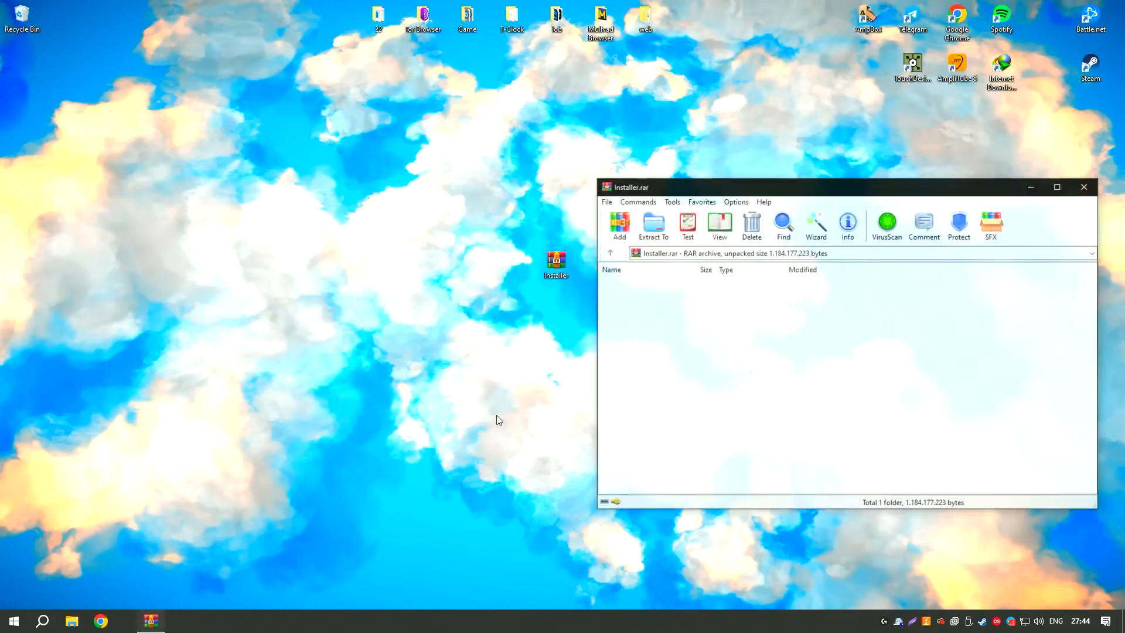
left_click(653, 226)
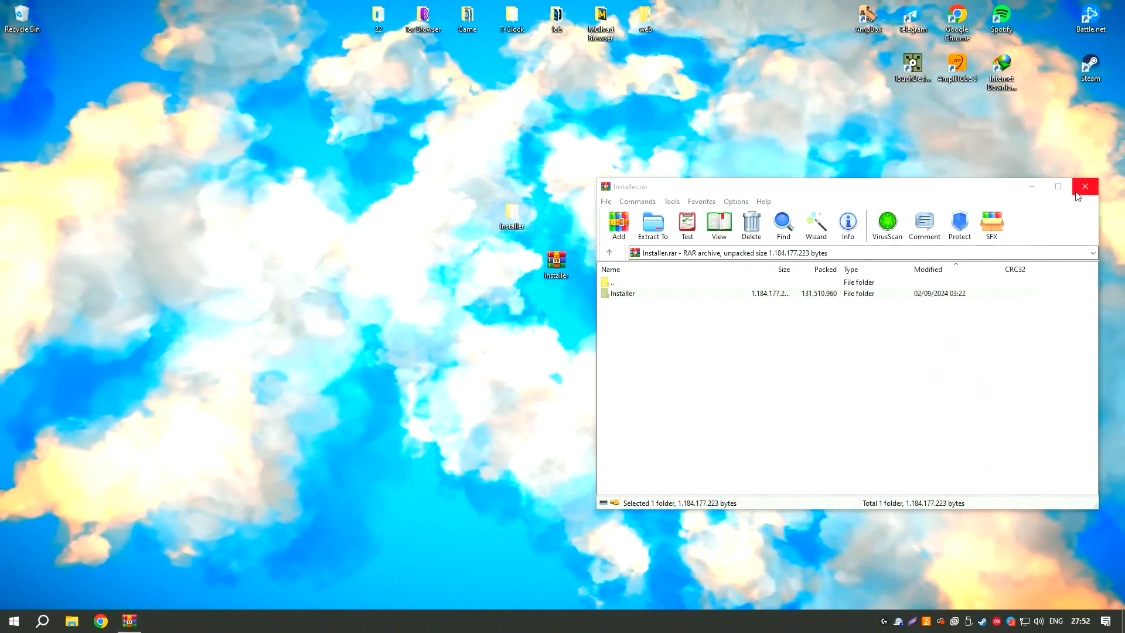
left_click(1084, 186)
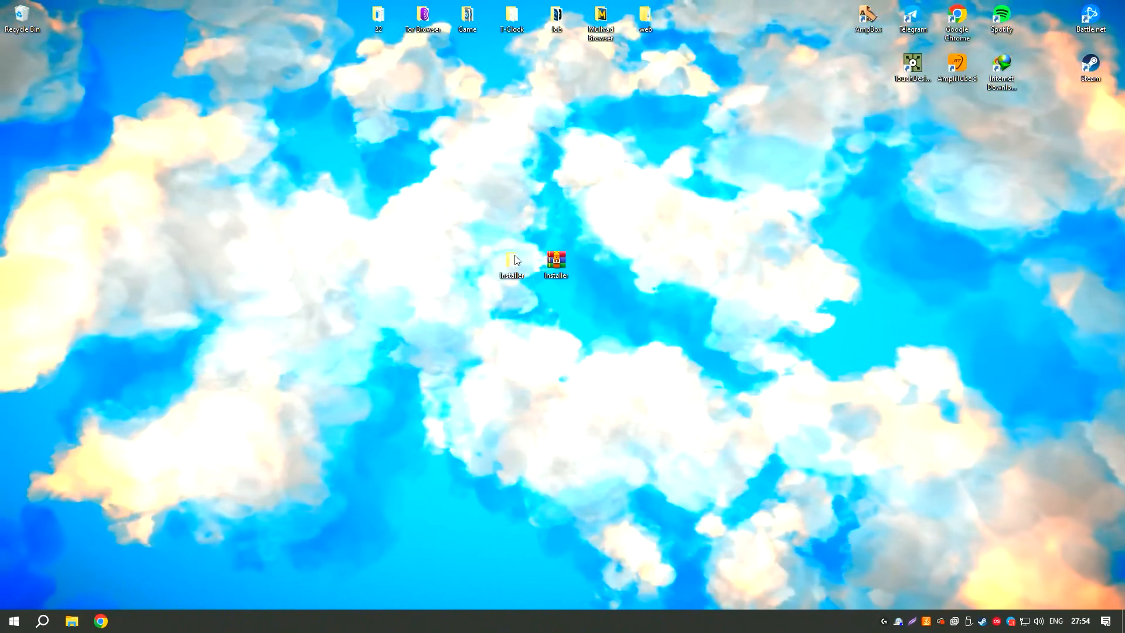
Open the desktop Installer folder and run Setup until activation completes successfully.
double_click(511, 262)
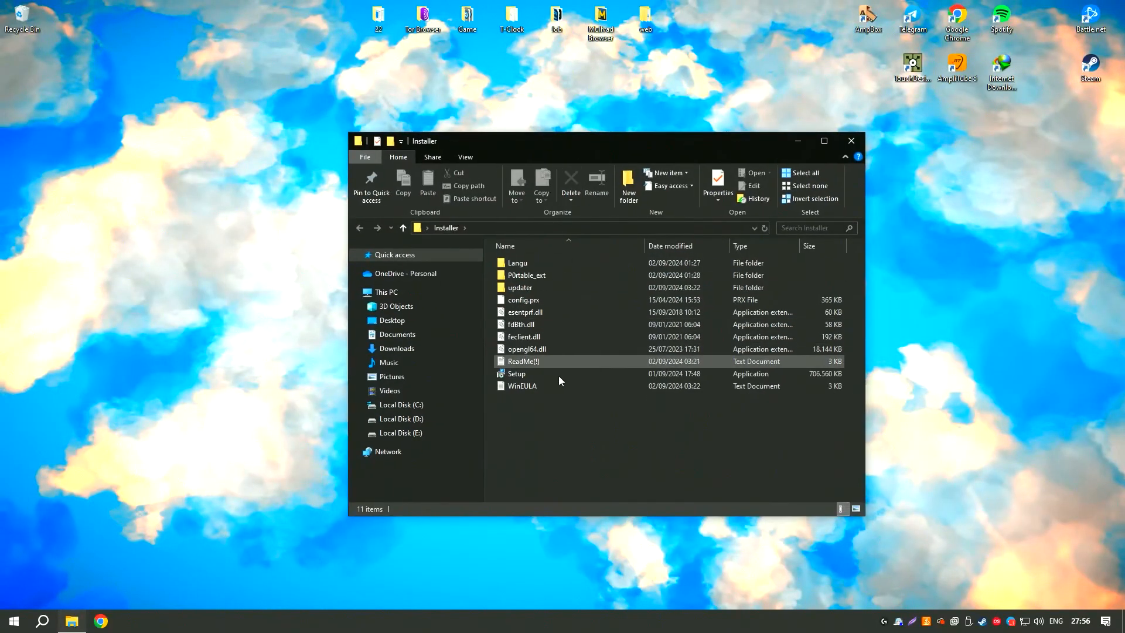
double_click(515, 373)
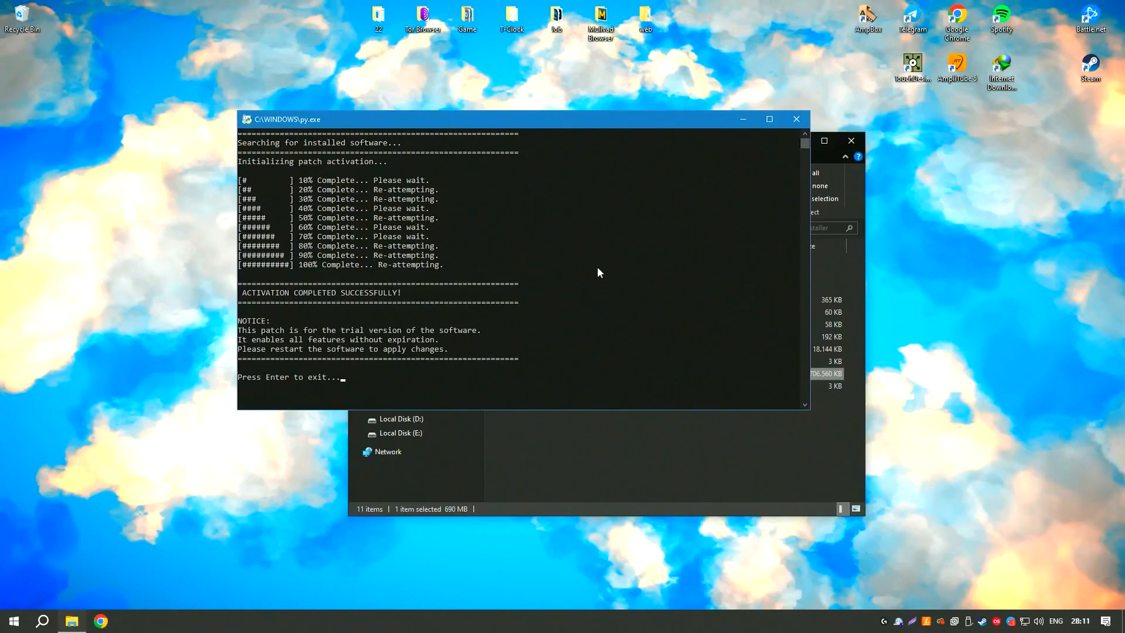
mouse_move(420, 327)
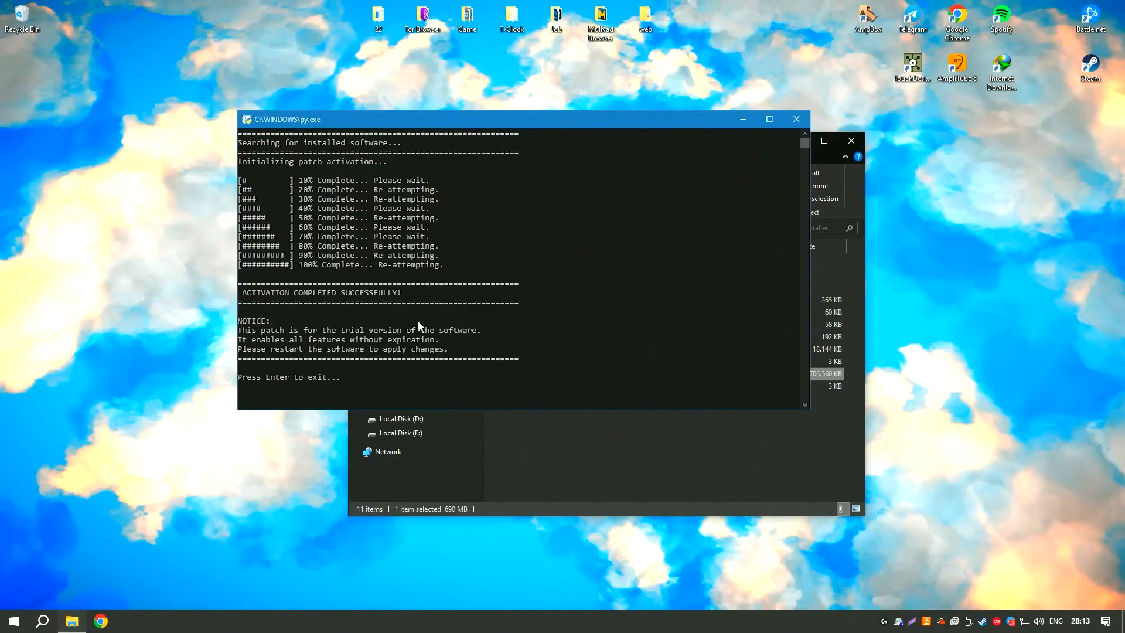
mouse_move(471, 340)
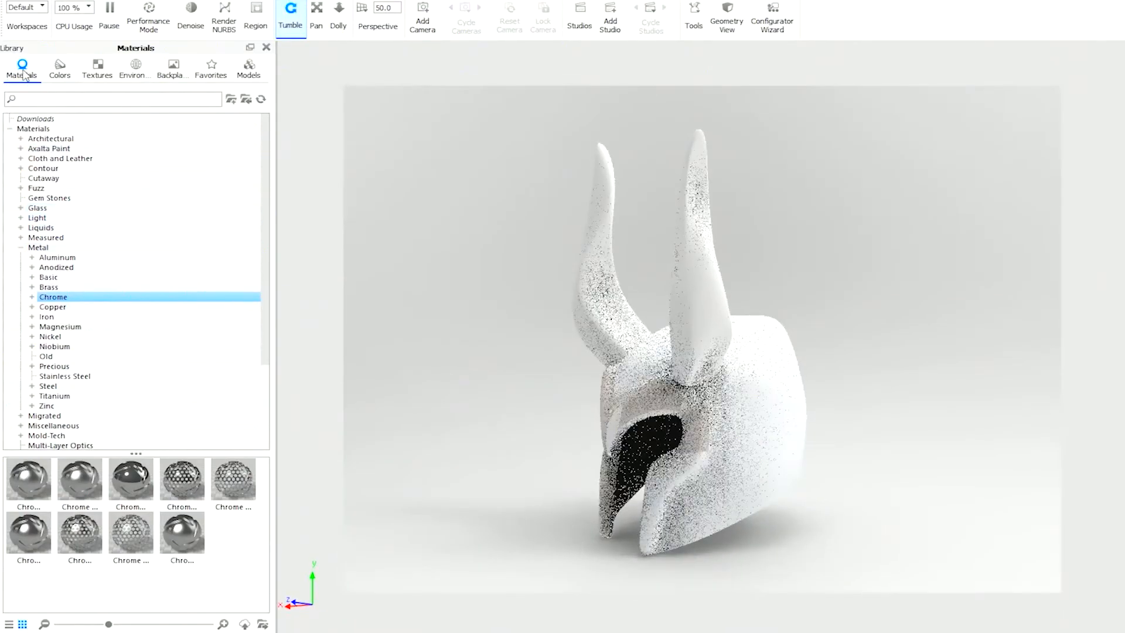
Apply the Metal > Chrome material to the helmet and choose a Studio environment.
left_click(80, 479)
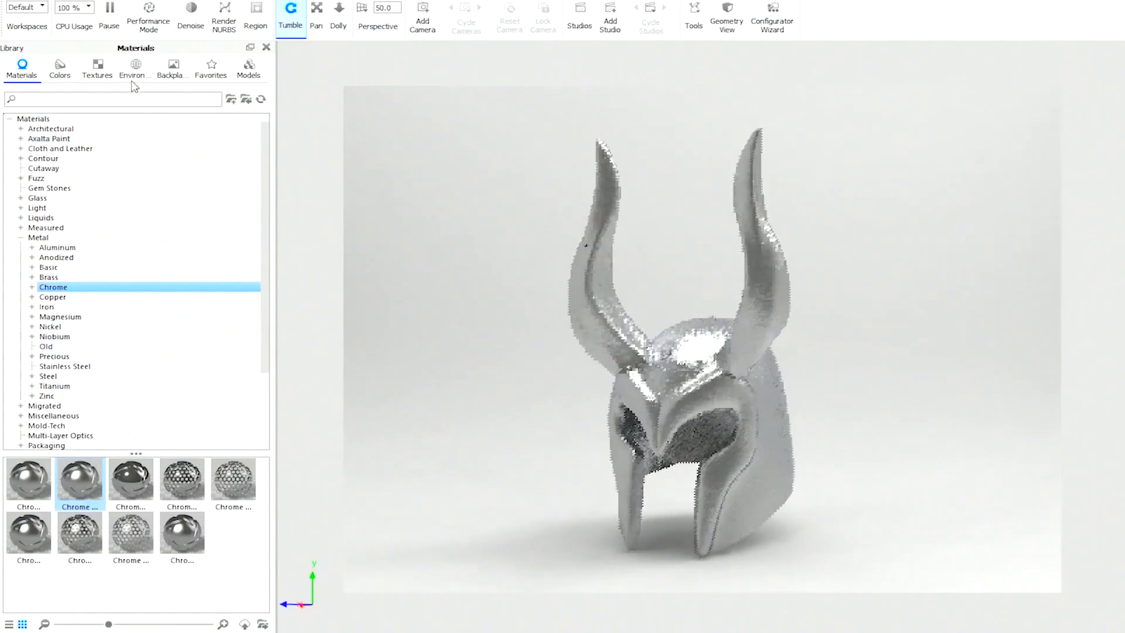
left_click(135, 68)
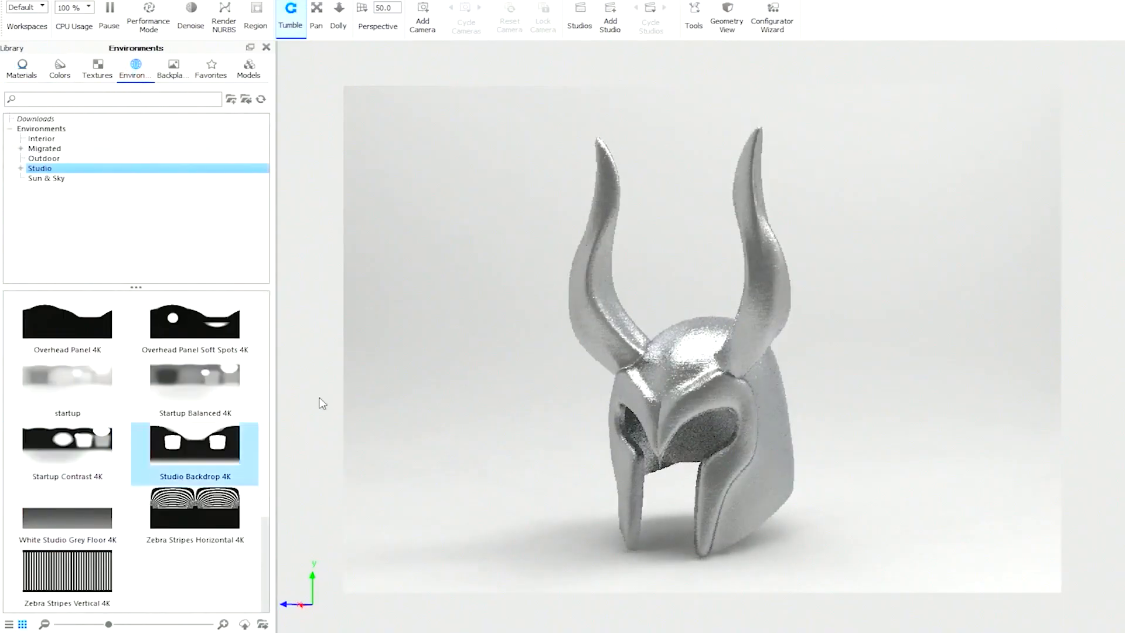
left_click(67, 381)
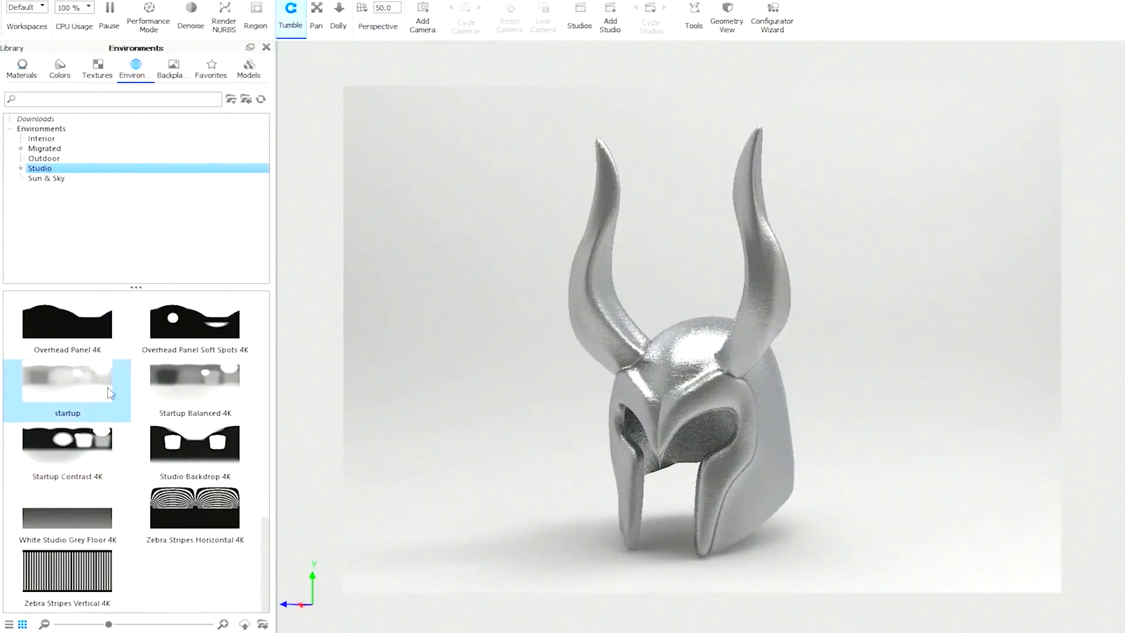